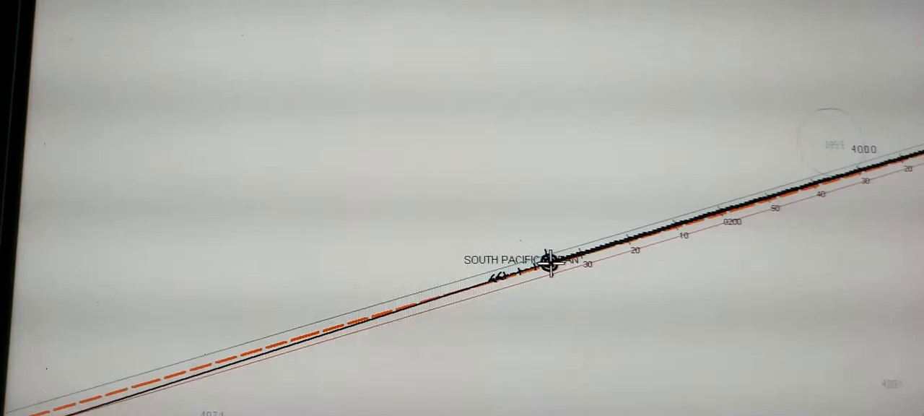
Step: Set the 0.7 NM range line of position around the own-ship position
click(526, 116)
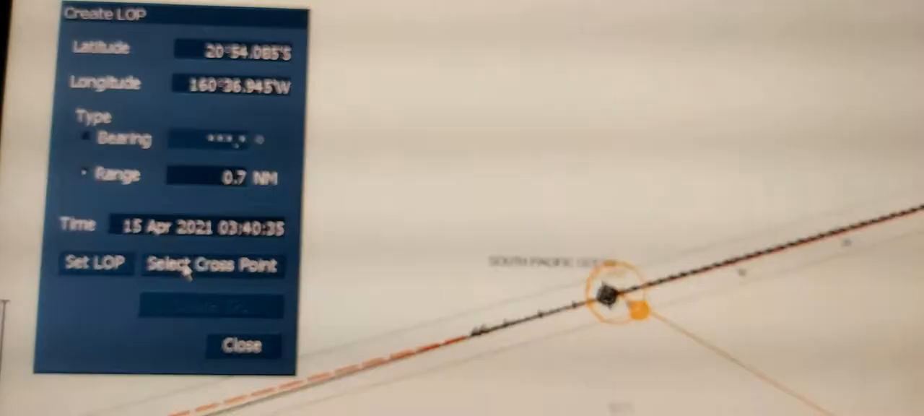
click(211, 264)
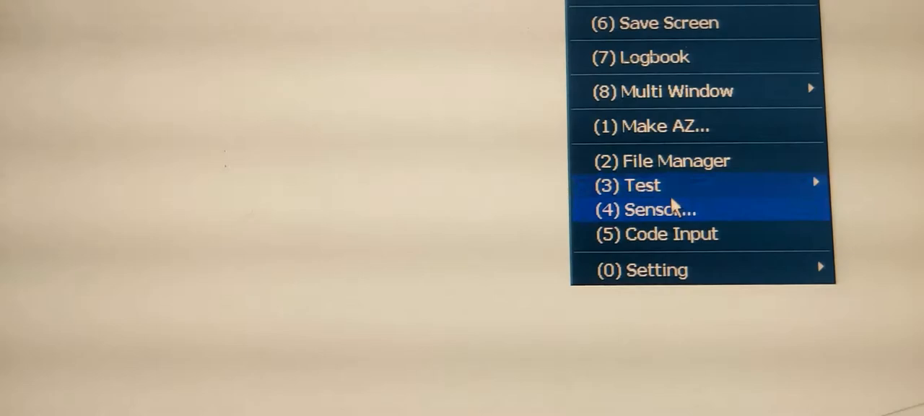
Step: Bring up the sensor settings showing dead reckoning as the secondary position source
click(658, 209)
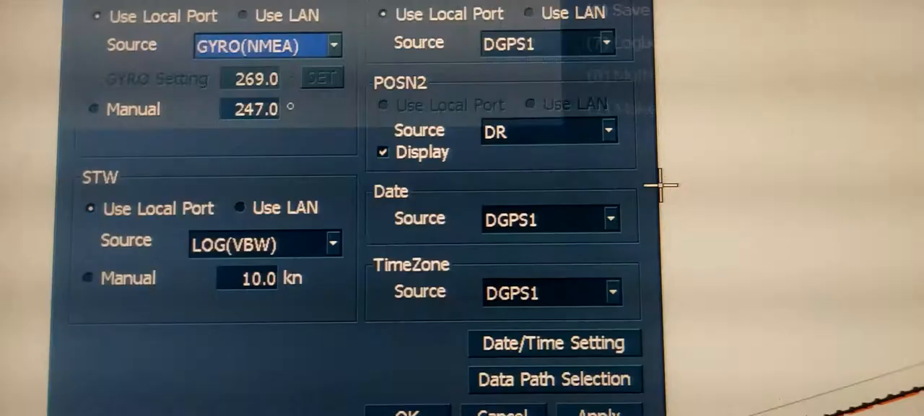